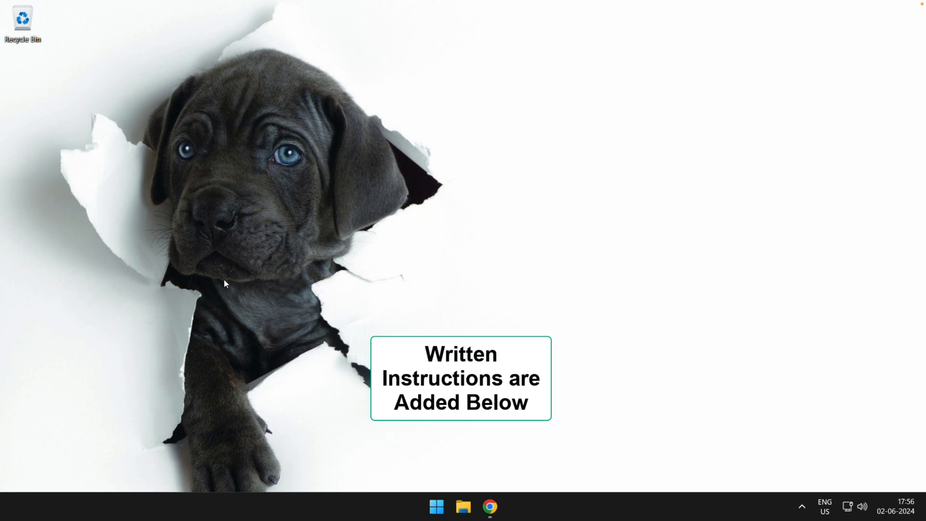
- Launch Chrome from the Windows taskbar onto a blank new tab
click(489, 506)
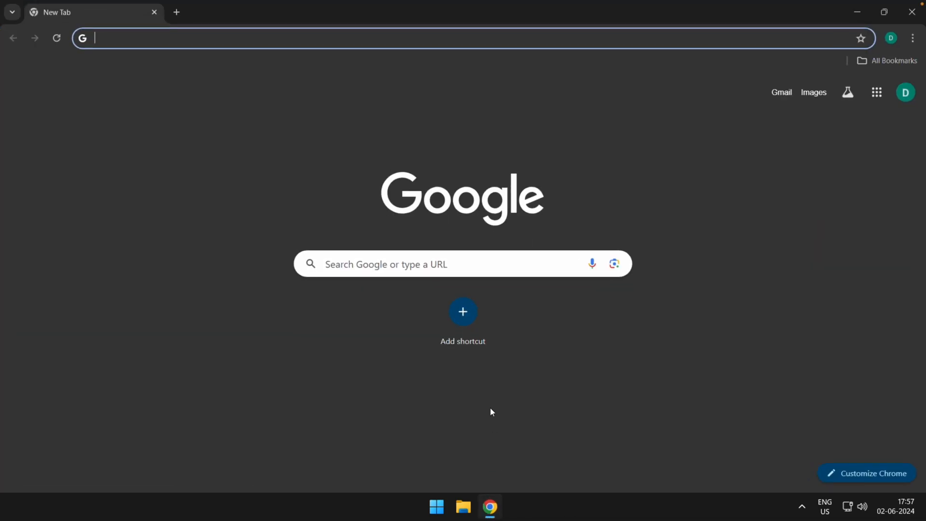
mouse_move(236, 129)
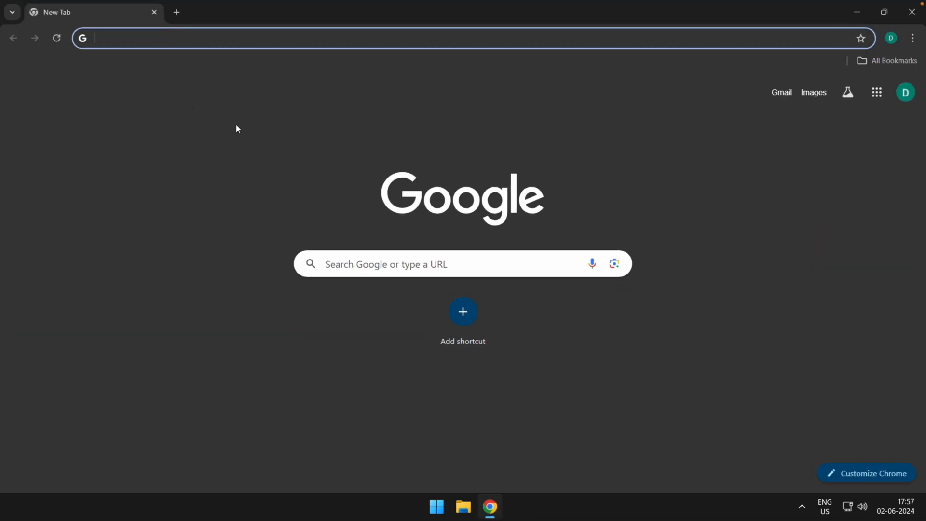
- Navigate to browserhow and load the Safari-to-Chrome saved-data migration article
click(236, 37)
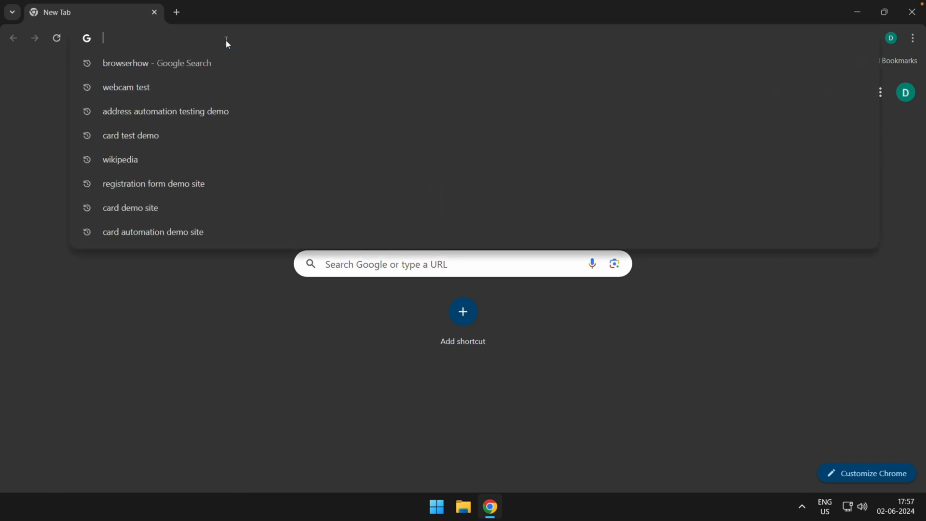
text(browserhow.com/how-to-migrate-bookmarks-and-passwords-from-safari-to-chrome/)
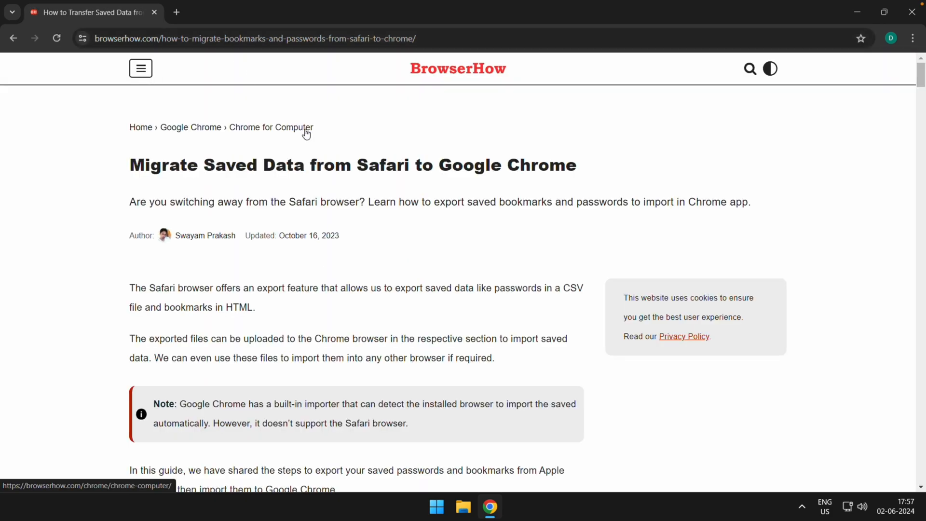
mouse_move(531, 85)
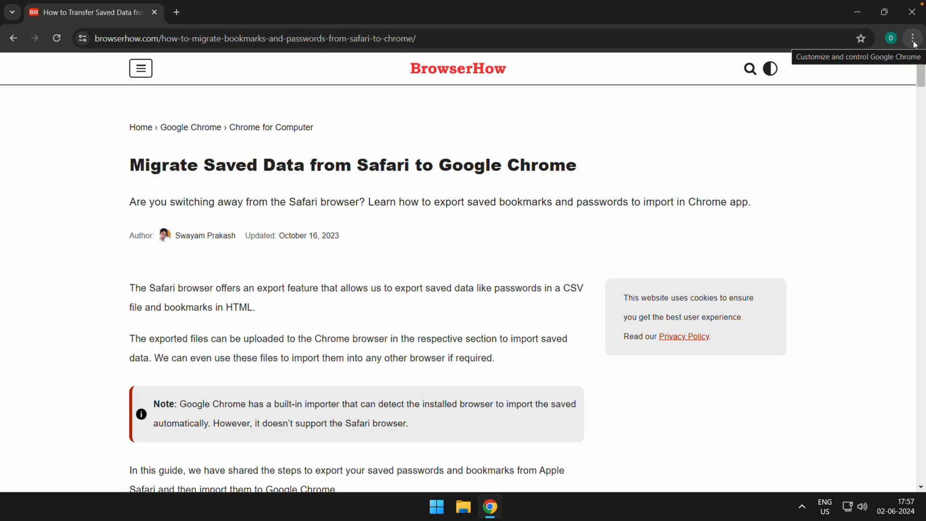
- Show the Chrome page actions menu for the BrowserHow article
click(912, 38)
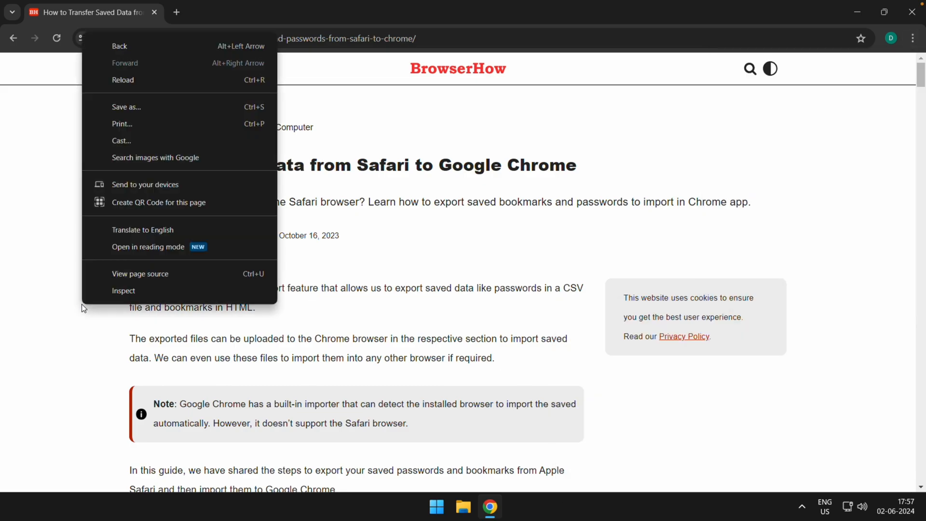
mouse_move(165, 184)
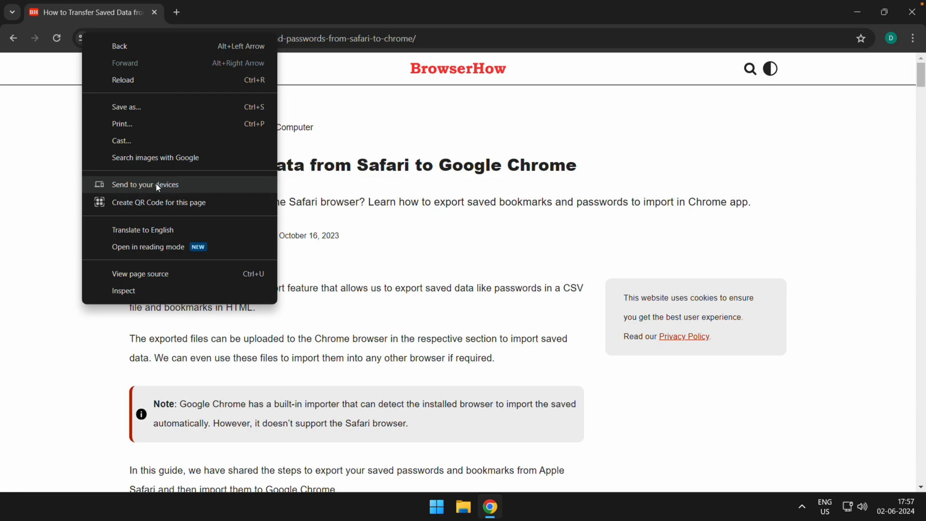
- Send the BrowserHow article to the linked MacBook Pro via 'Send to your devices'
click(145, 184)
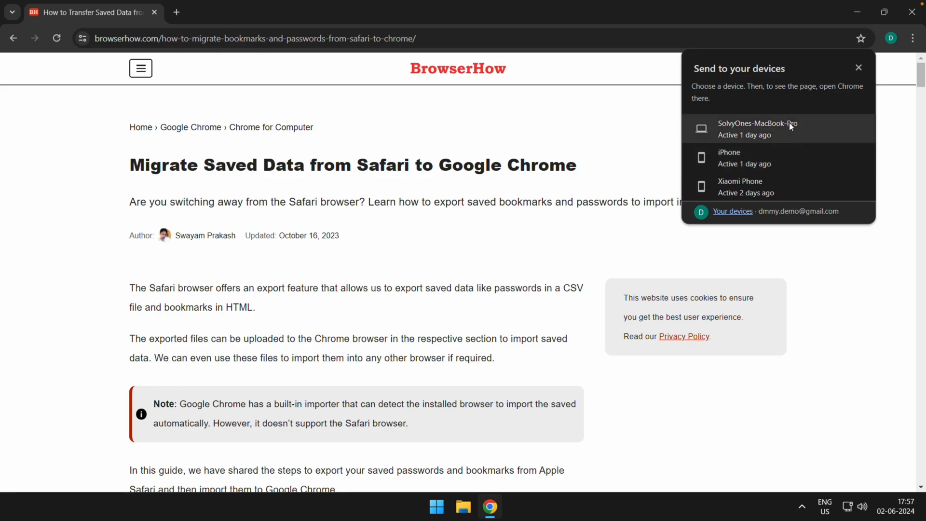
mouse_move(775, 128)
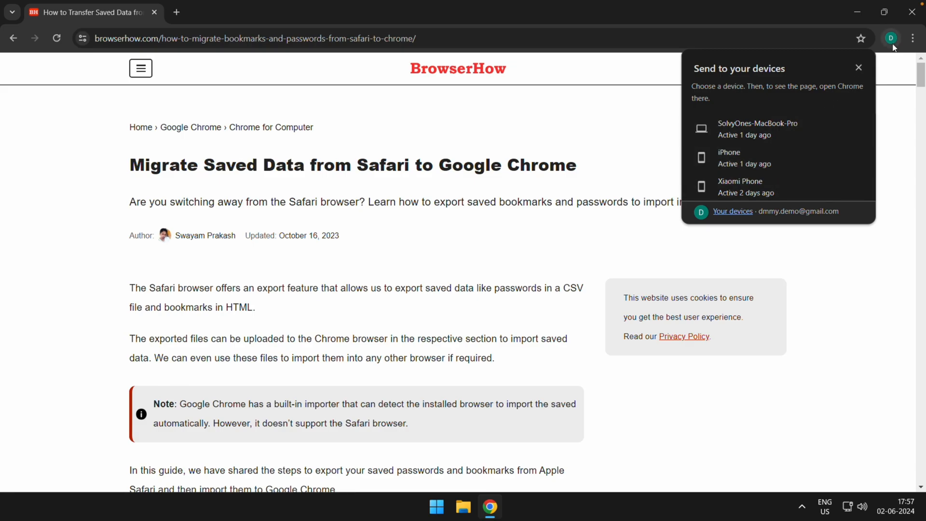
click(891, 39)
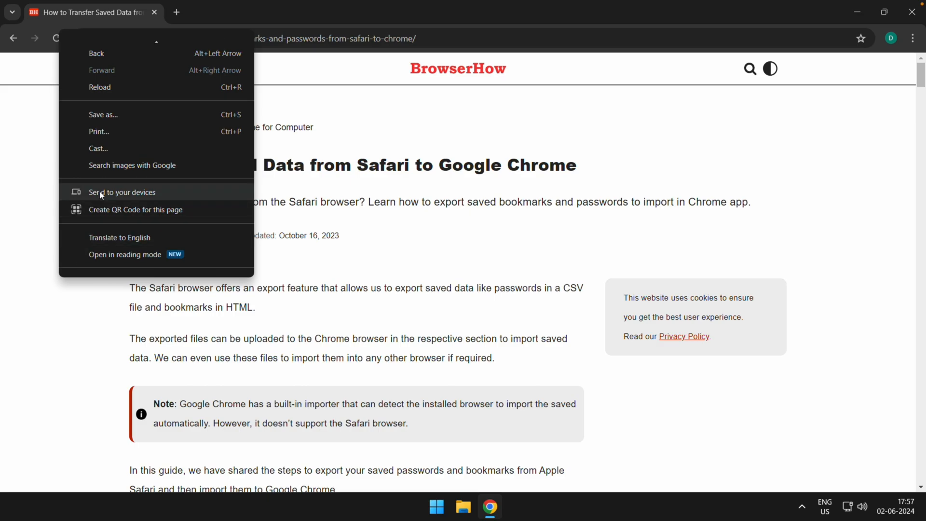
click(122, 192)
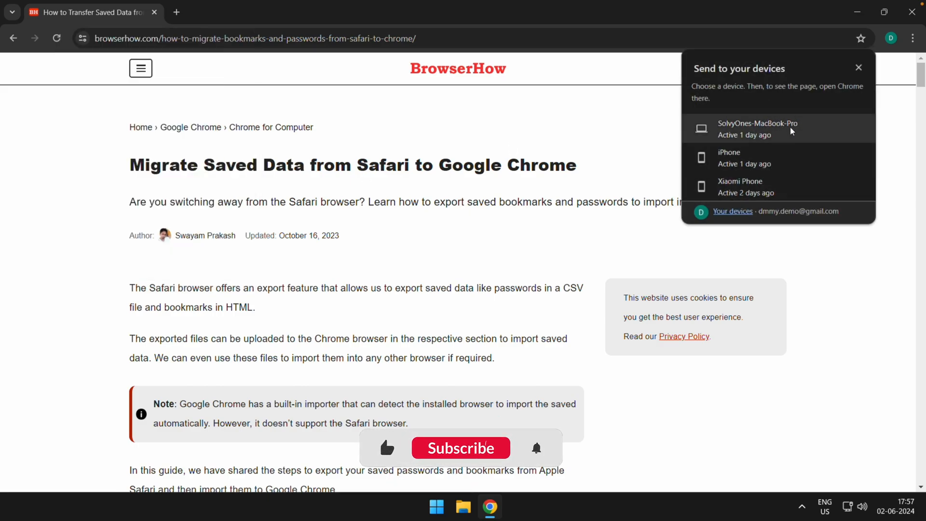
click(460, 447)
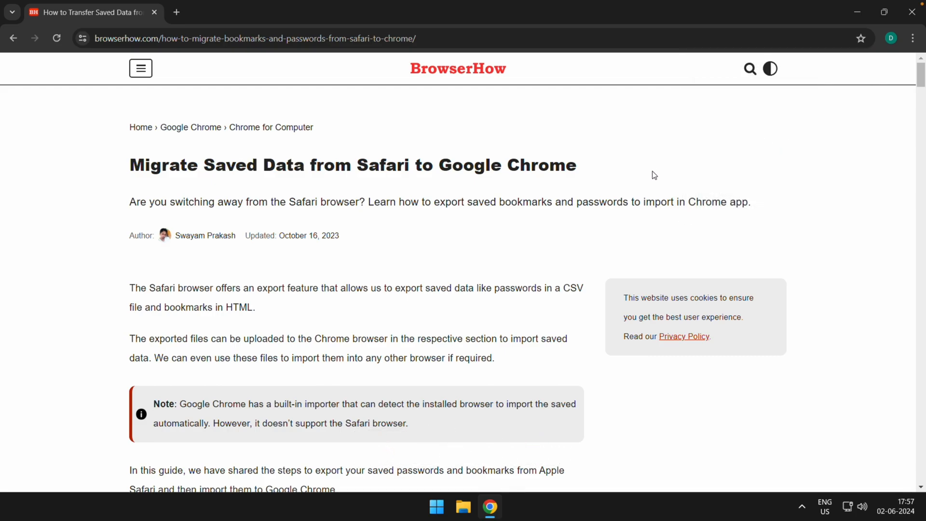
mouse_move(668, 174)
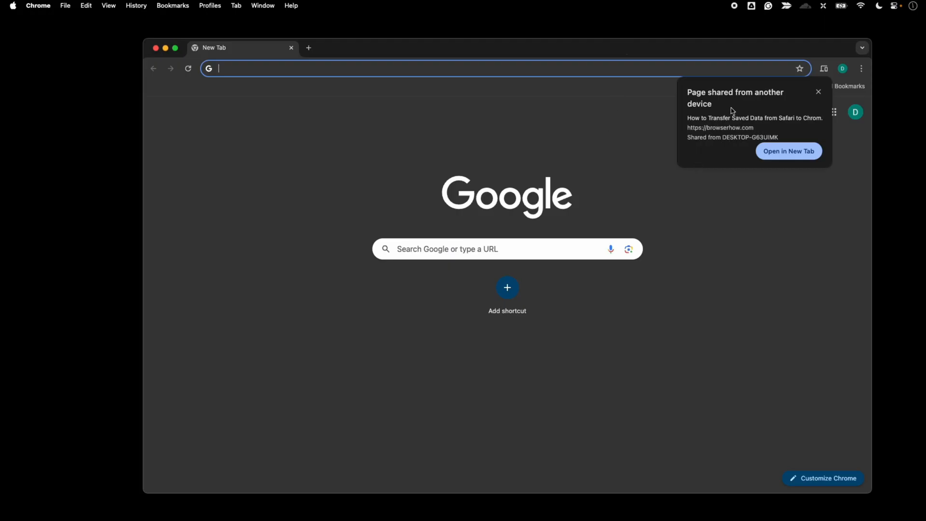
mouse_move(745, 142)
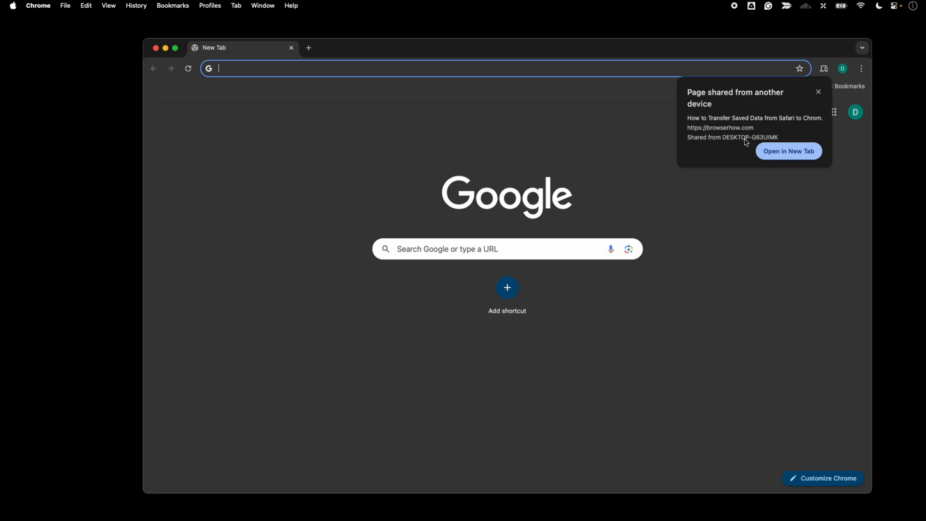
- On the Mac, accept the shared BrowserHow page with 'Open in New Tab'
click(787, 151)
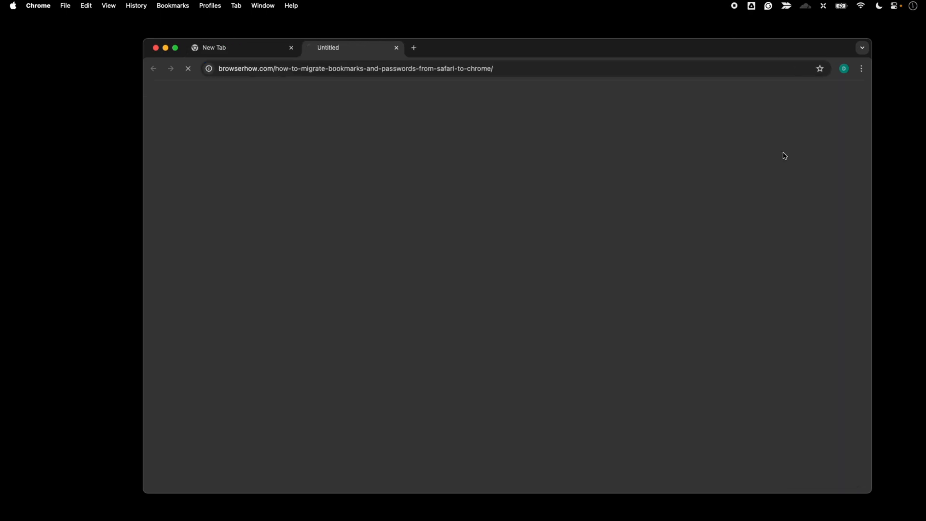